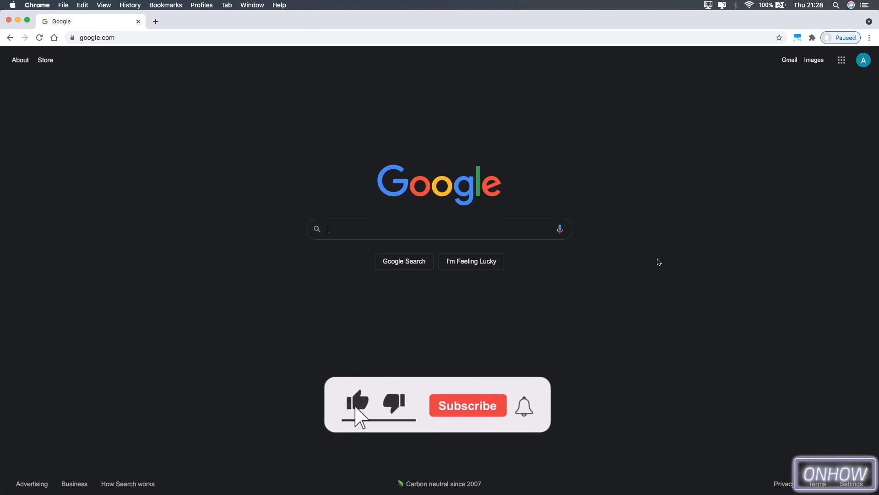
Run a Google search for "buy necklace cat".
{"action": "left_click", "coordinate": [468, 406]}
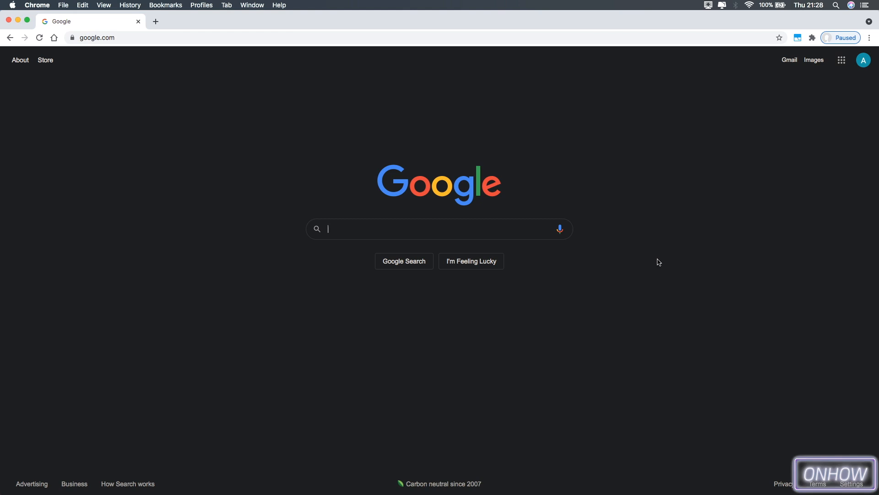
{"action": "type", "text": "buy"}
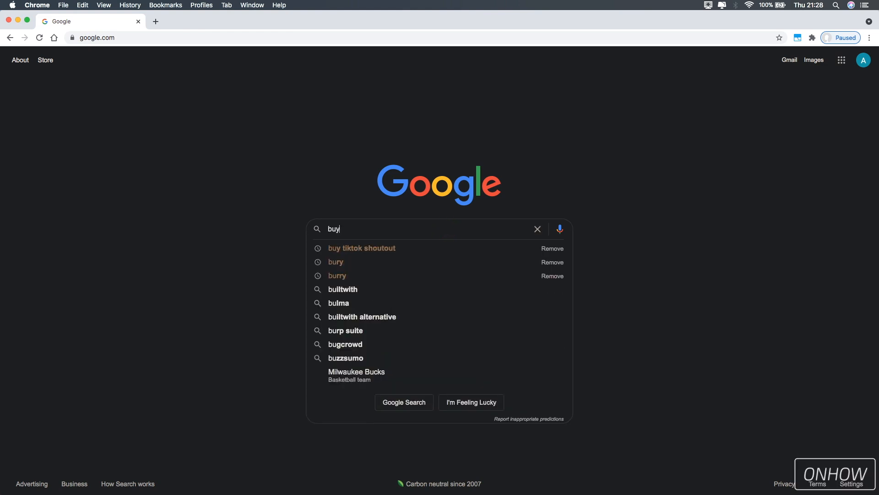
{"action": "key", "text": "Enter"}
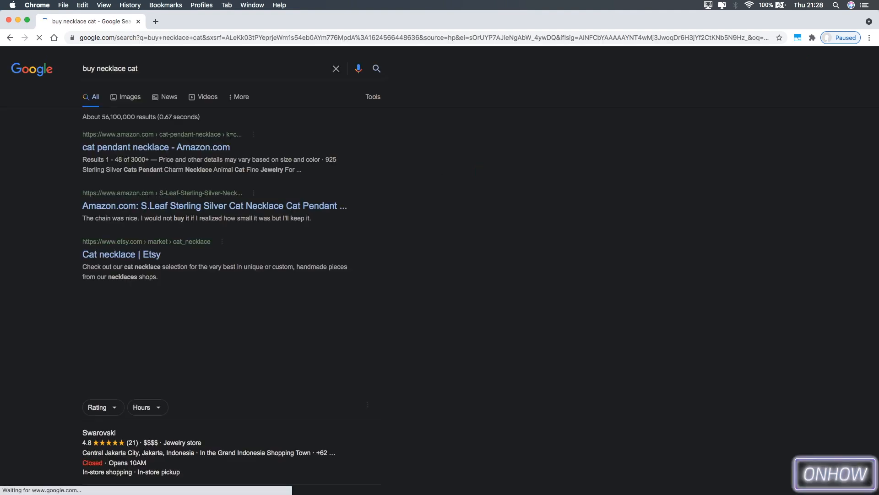
Open the KittySensations cat-necklace result in a new tab.
{"action": "scroll", "scroll_direction": "down", "scroll_amount": 3}
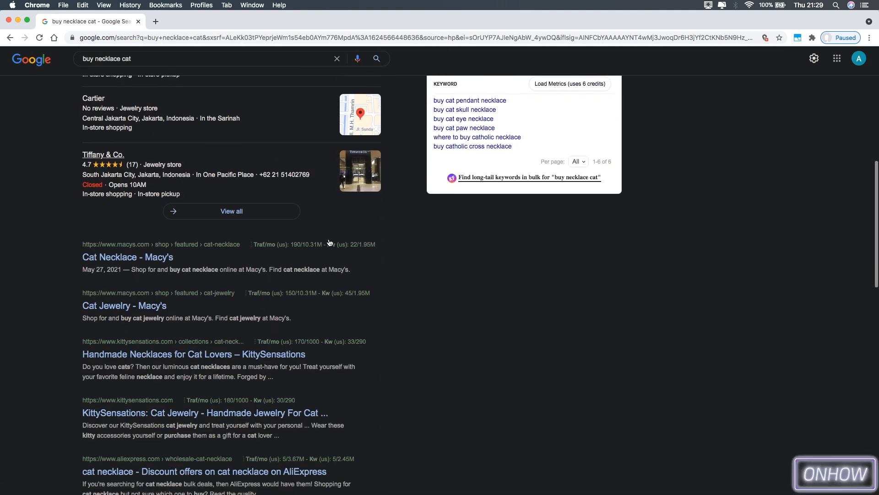
{"action": "right_click", "coordinate": [193, 242]}
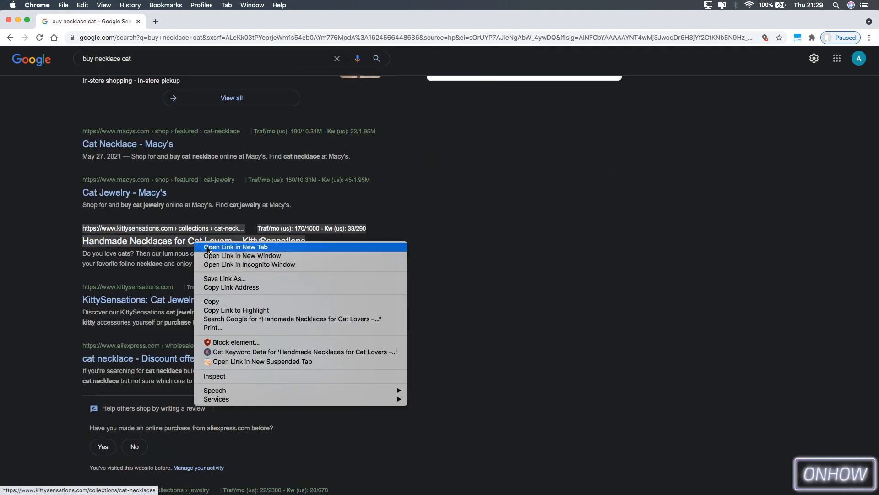
{"action": "left_click", "coordinate": [236, 246]}
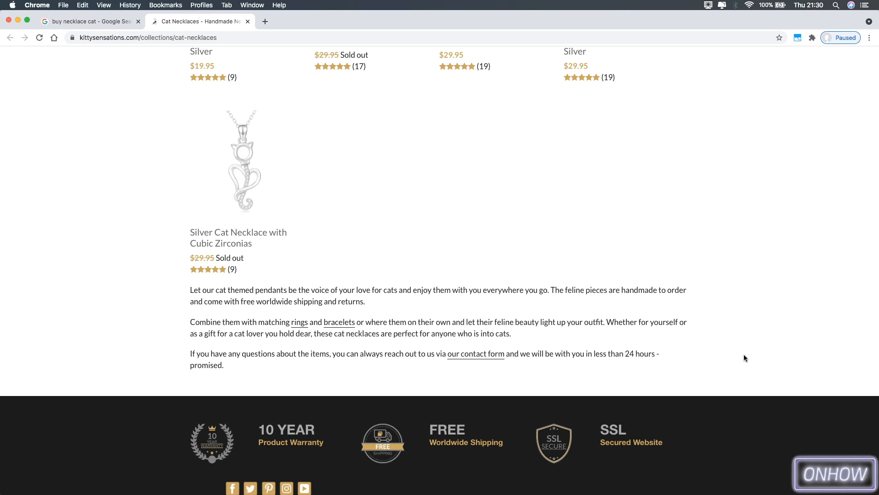
{"action": "mouse_move", "coordinate": [730, 369]}
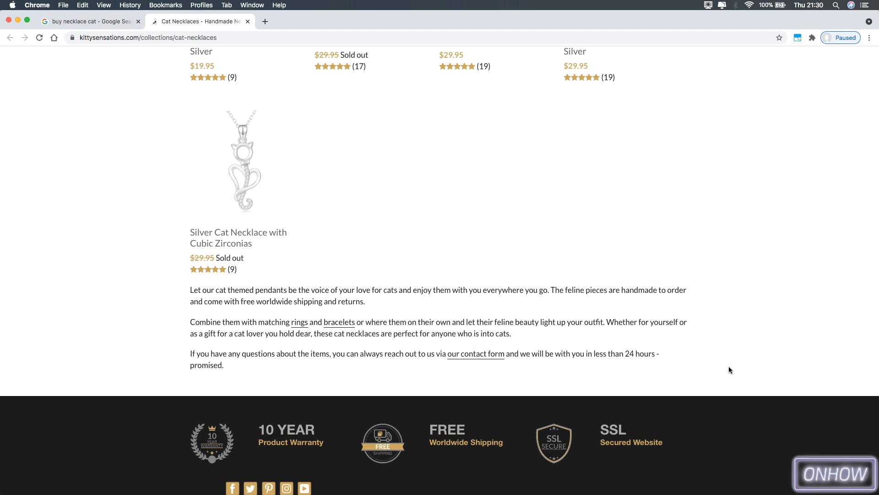
View the HTML source of the KittySensations Cat Necklaces page in a new tab.
{"action": "right_click", "coordinate": [729, 370]}
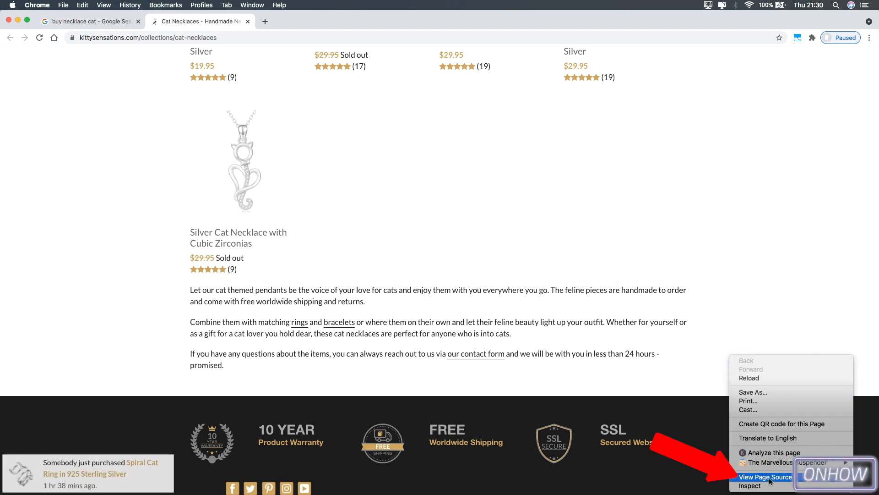
{"action": "left_click", "coordinate": [766, 476]}
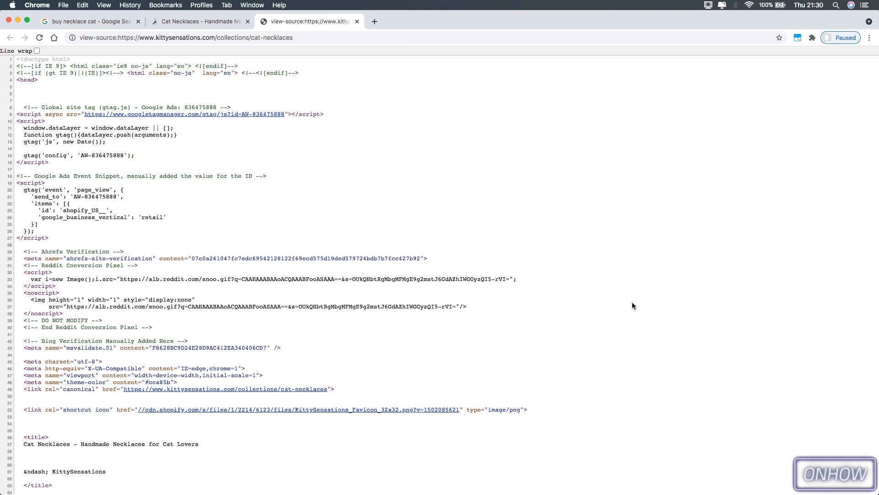
{"action": "mouse_move", "coordinate": [571, 288]}
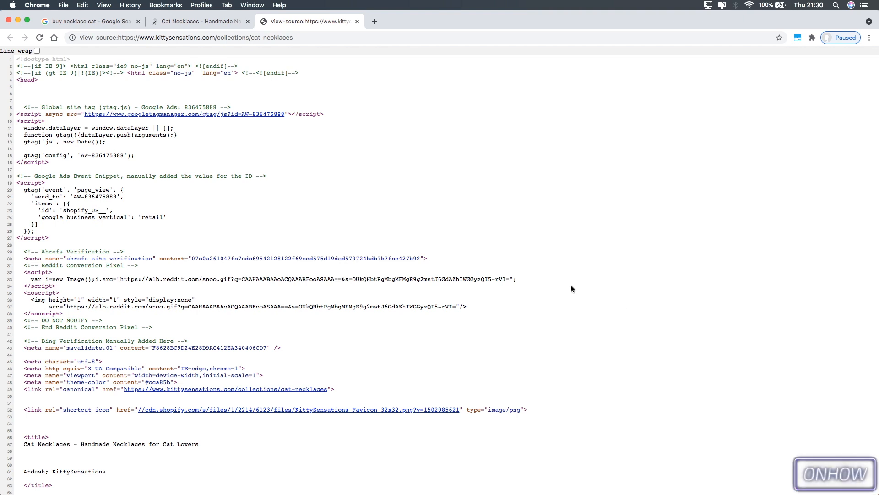
{"action": "mouse_move", "coordinate": [482, 273]}
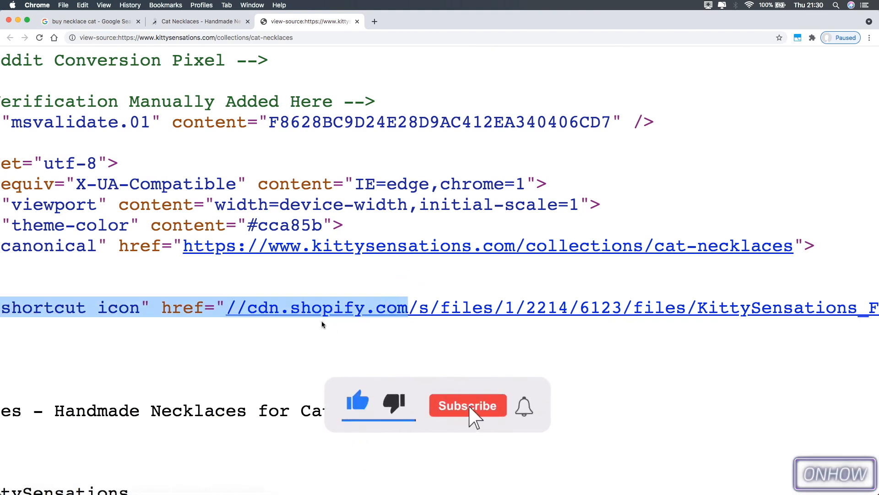
Highlight the cdn.shopify.com address in the shortcut icon line of the page source.
{"action": "left_click", "coordinate": [468, 405]}
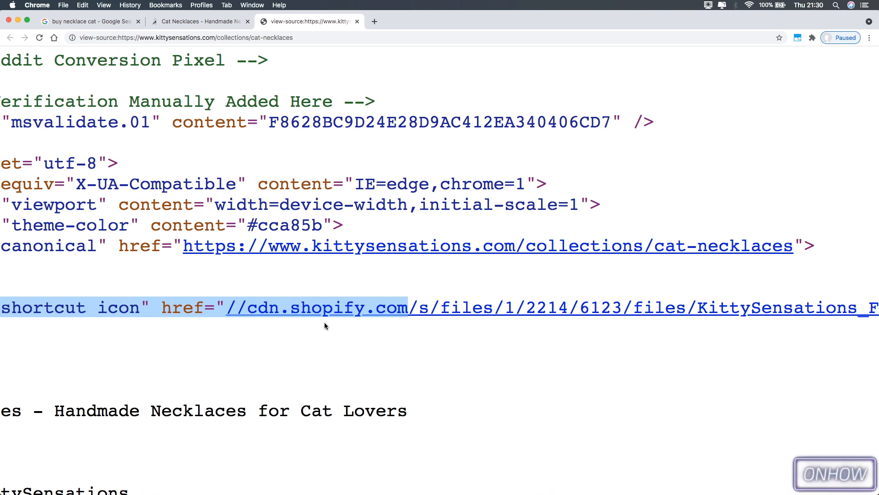
{"action": "right_click", "coordinate": [185, 38]}
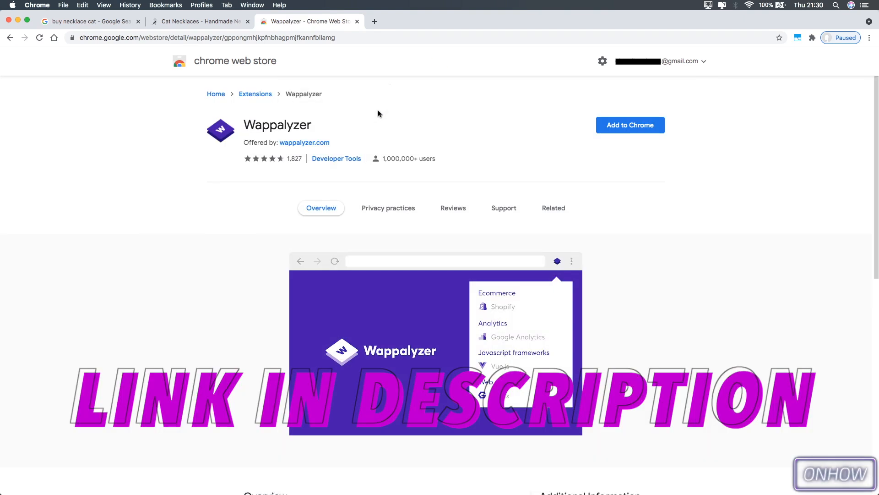
Add Wappalyzer to Chrome from the Web Store and close its installation-success page.
{"action": "left_click", "coordinate": [630, 124]}
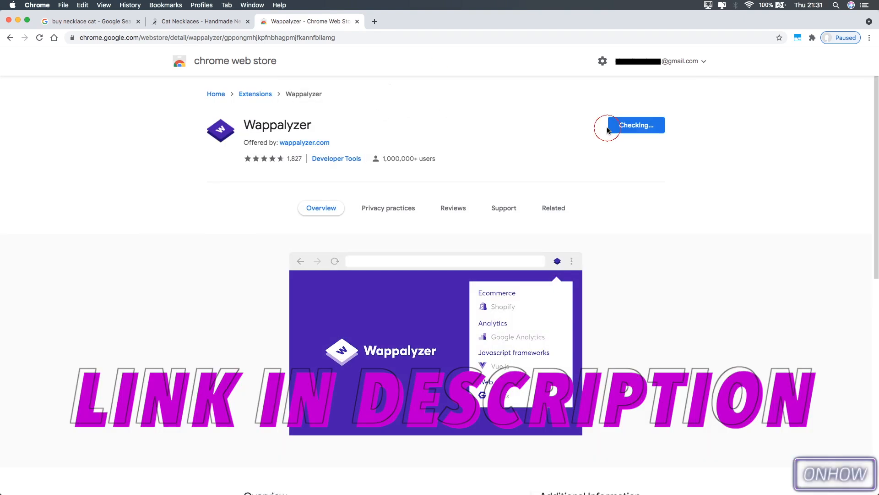
{"action": "mouse_move", "coordinate": [514, 119]}
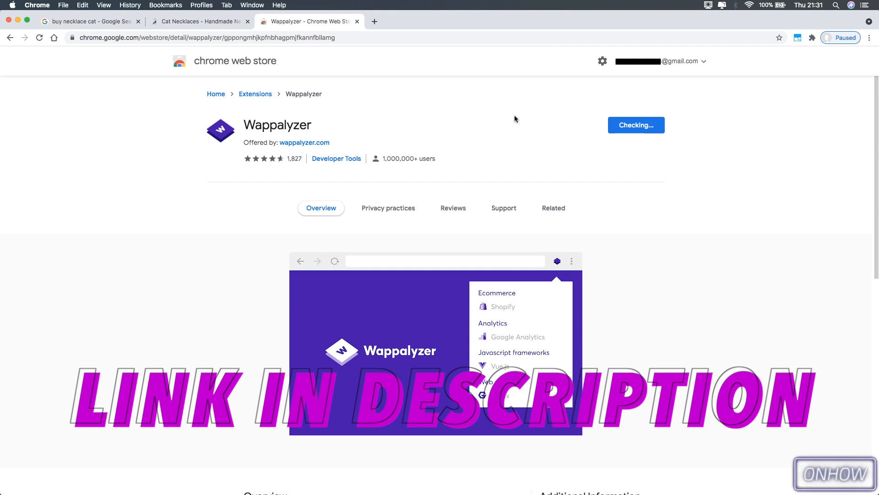
{"action": "left_click", "coordinate": [553, 208]}
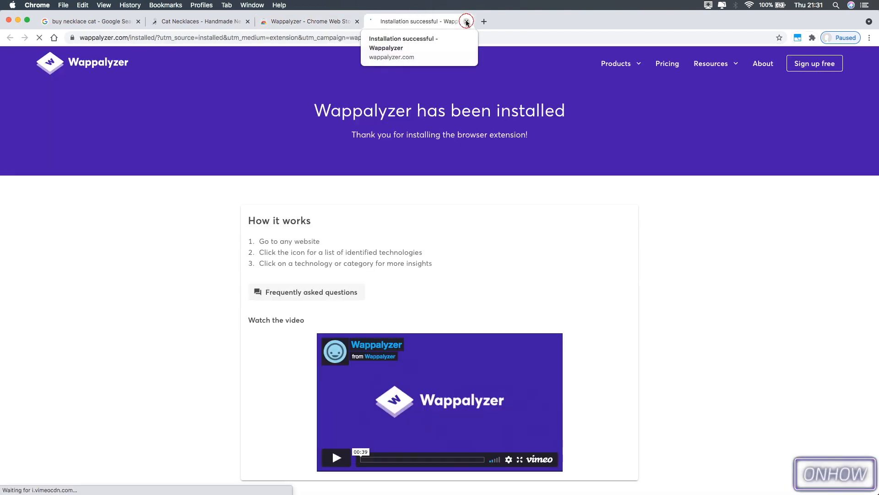
{"action": "left_click", "coordinate": [466, 21]}
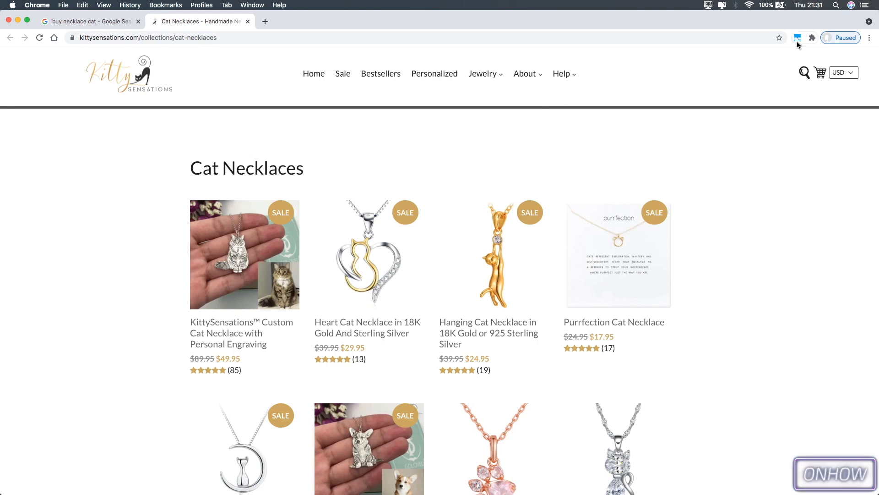
Pin Wappalyzer to the toolbar from the Extensions menu.
{"action": "left_click", "coordinate": [813, 38]}
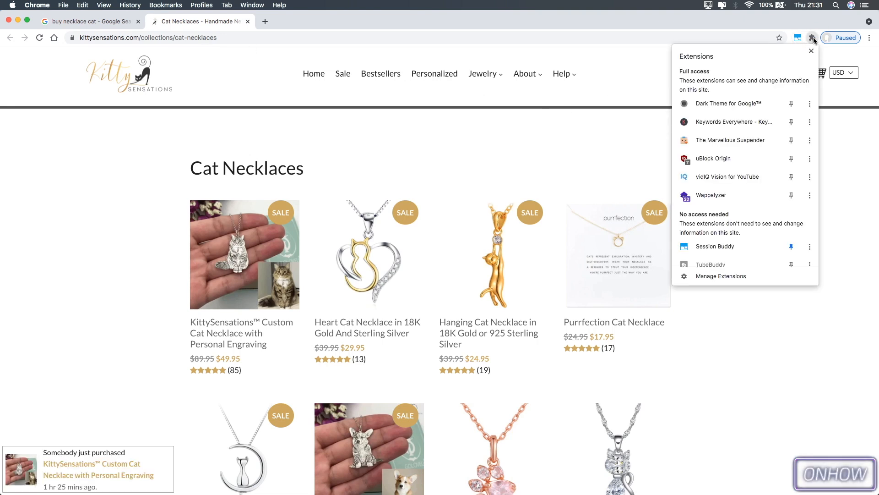
{"action": "left_click", "coordinate": [791, 196]}
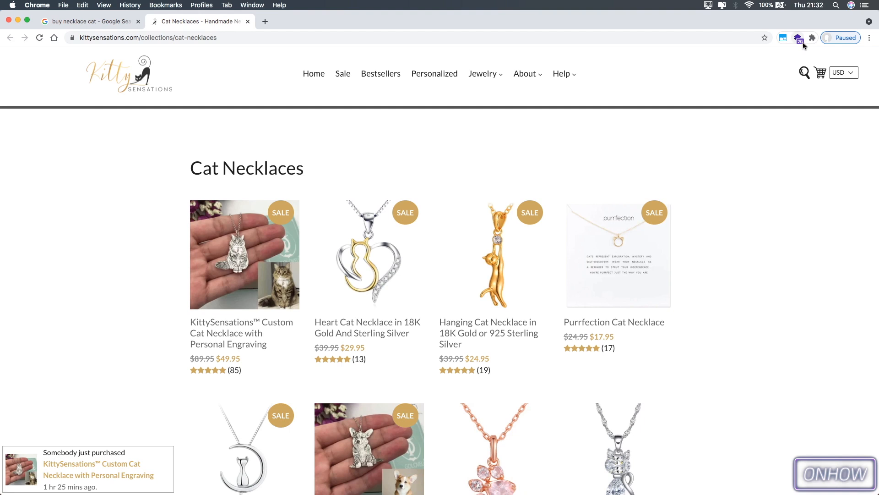
{"action": "mouse_move", "coordinate": [799, 38]}
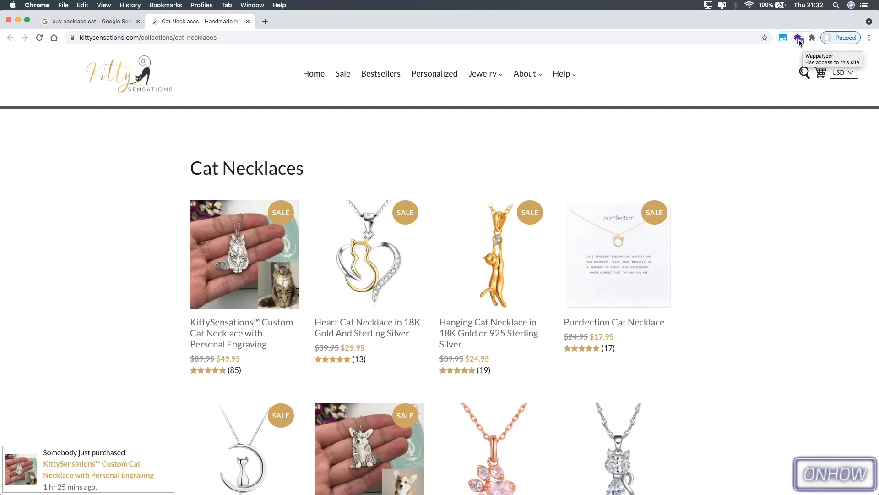
Show Wappalyzer's detected technologies for the shop, including Shopify, Google Analytics, Cloudflare and MailChimp.
{"action": "left_click", "coordinate": [799, 38]}
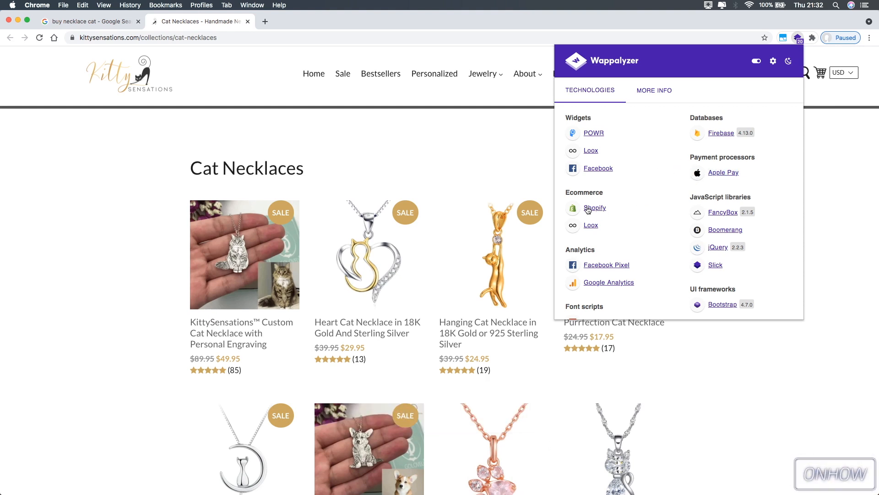
{"action": "mouse_move", "coordinate": [644, 209]}
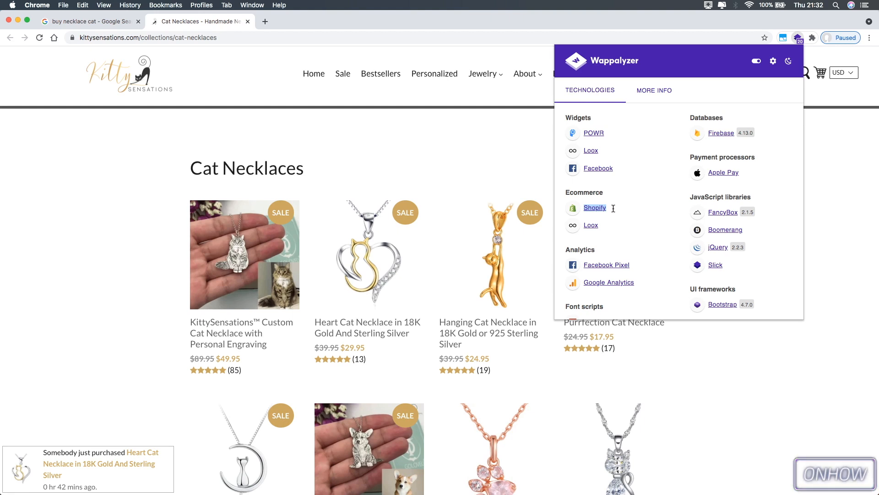
{"action": "mouse_move", "coordinate": [642, 219]}
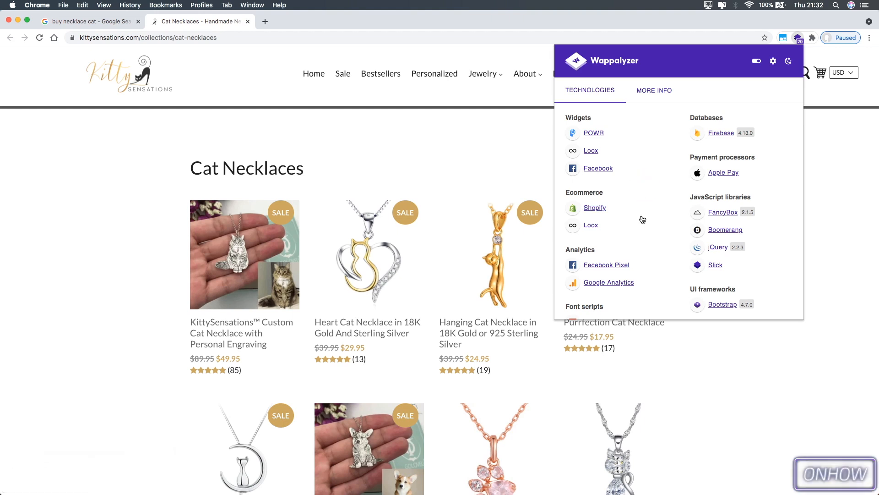
{"action": "mouse_move", "coordinate": [623, 286]}
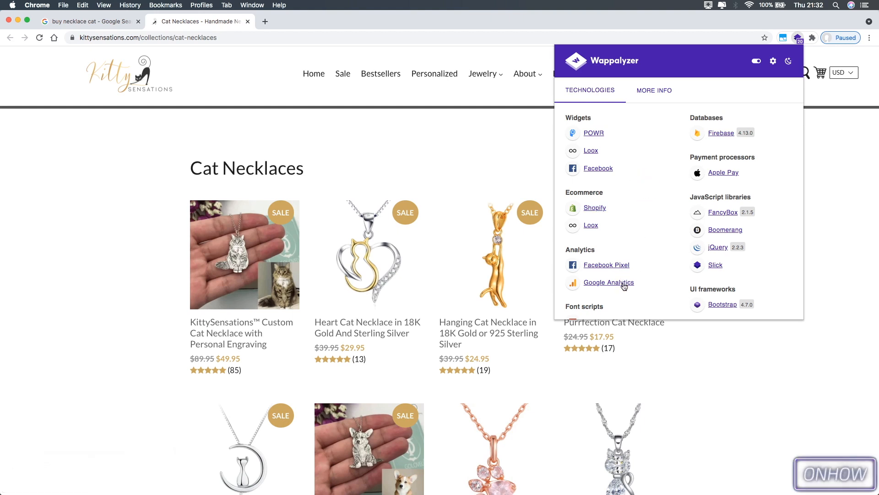
{"action": "mouse_move", "coordinate": [683, 271]}
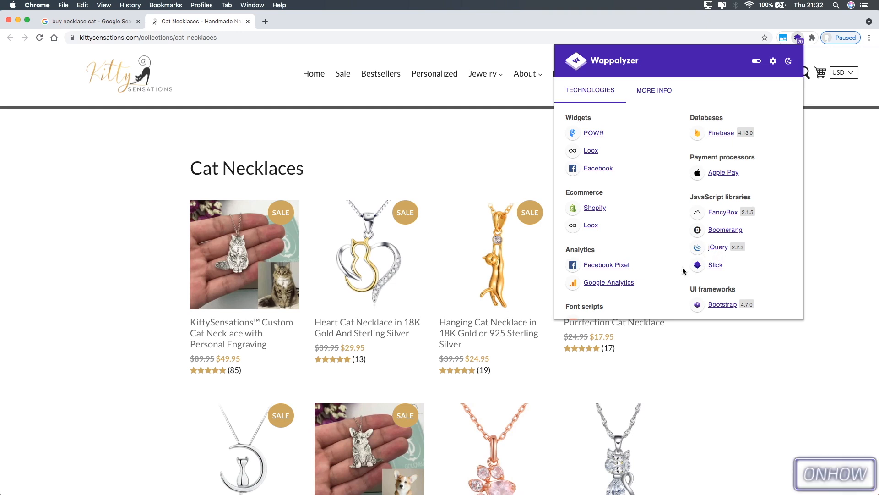
{"action": "scroll", "scroll_direction": "down", "scroll_amount": 3}
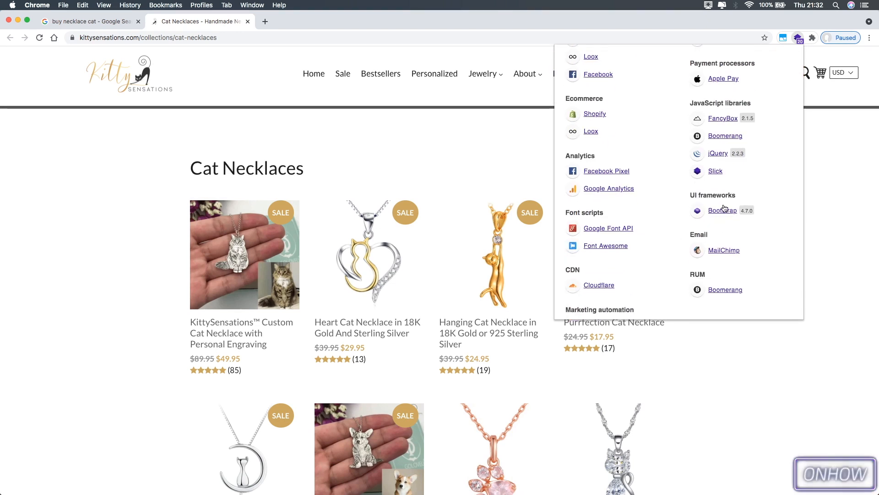
{"action": "scroll", "scroll_direction": "down", "scroll_amount": 3}
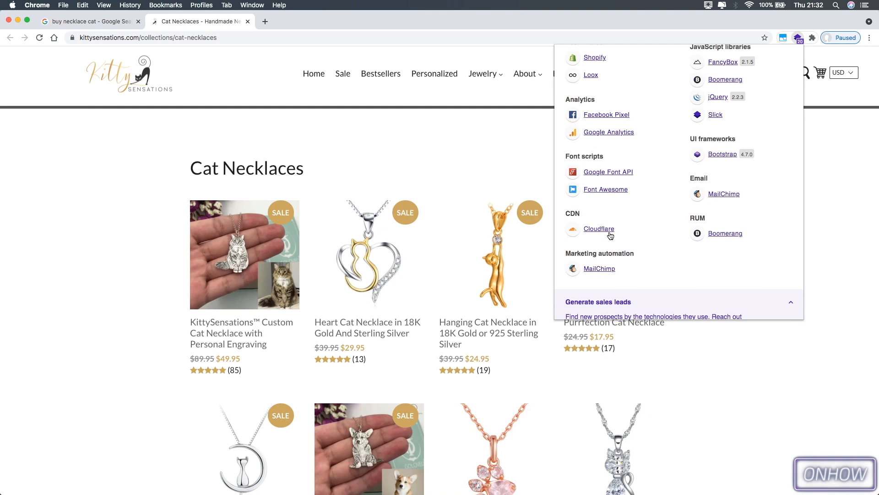
{"action": "mouse_move", "coordinate": [599, 271]}
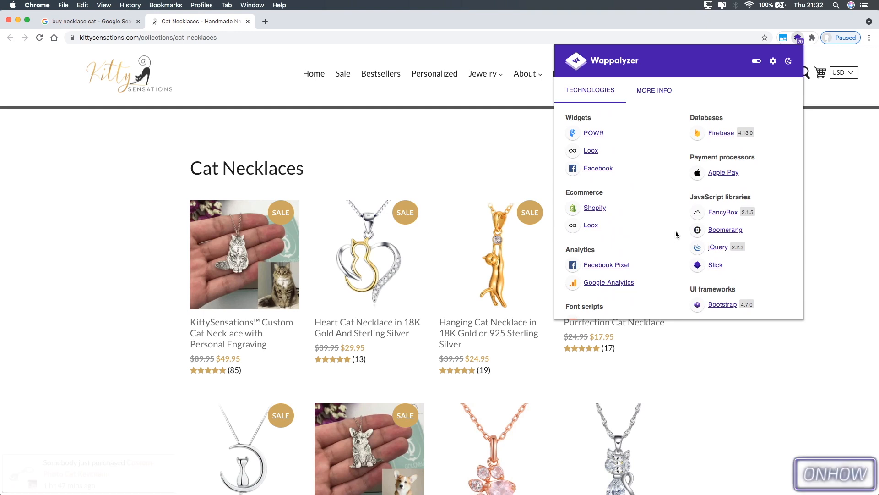
{"action": "mouse_move", "coordinate": [660, 172]}
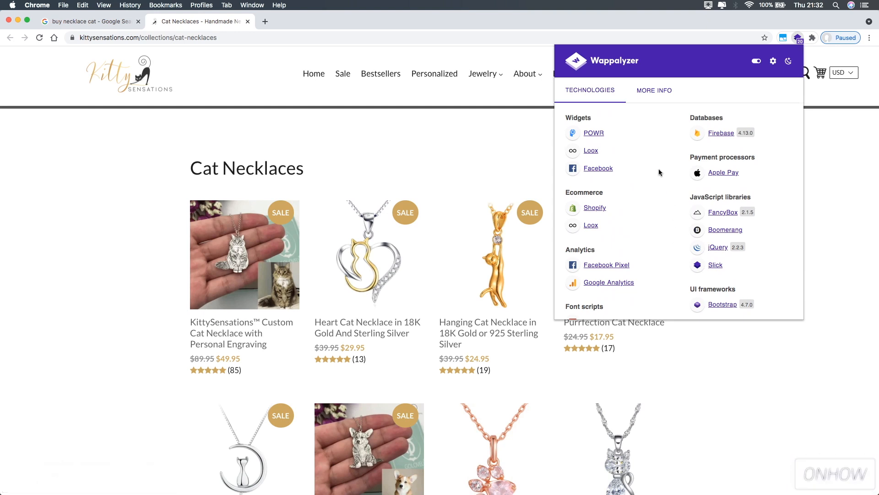